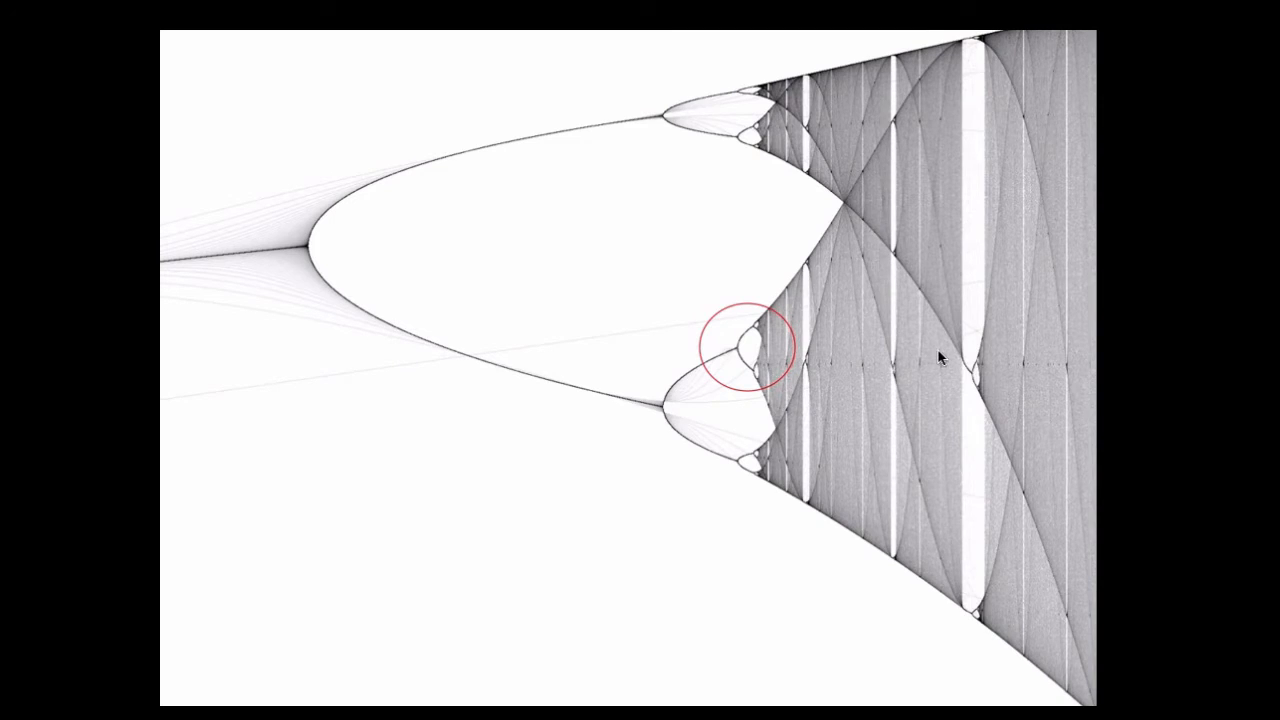
pyautogui.moveTo(904, 382)
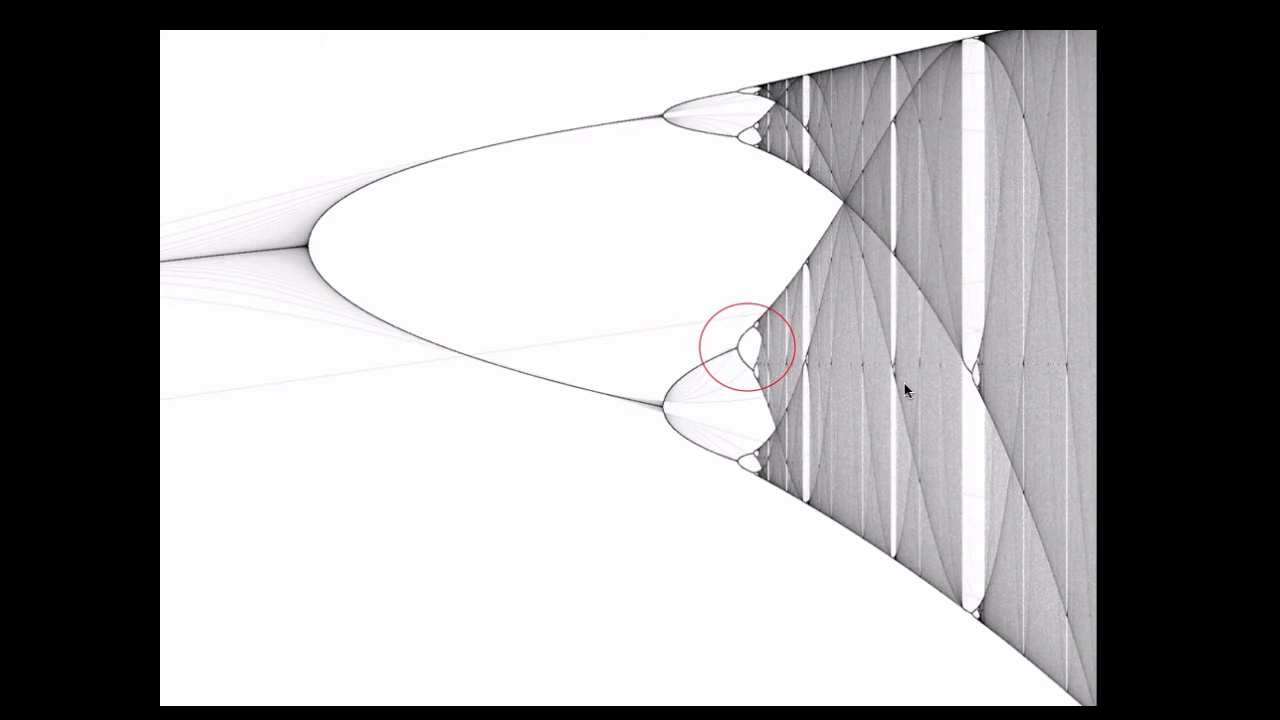
pyautogui.moveTo(1052, 413)
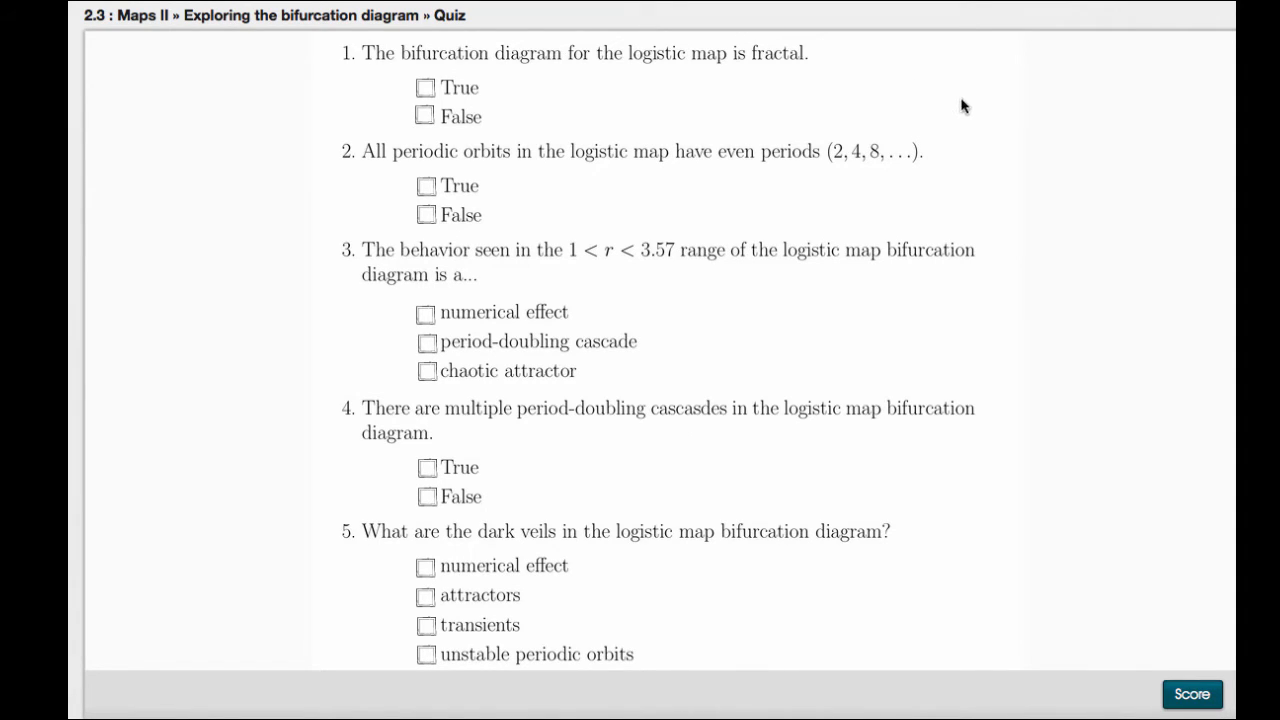
# Answer question 1 True (diagram is fractal) and question 2 False
pyautogui.click(422, 88)
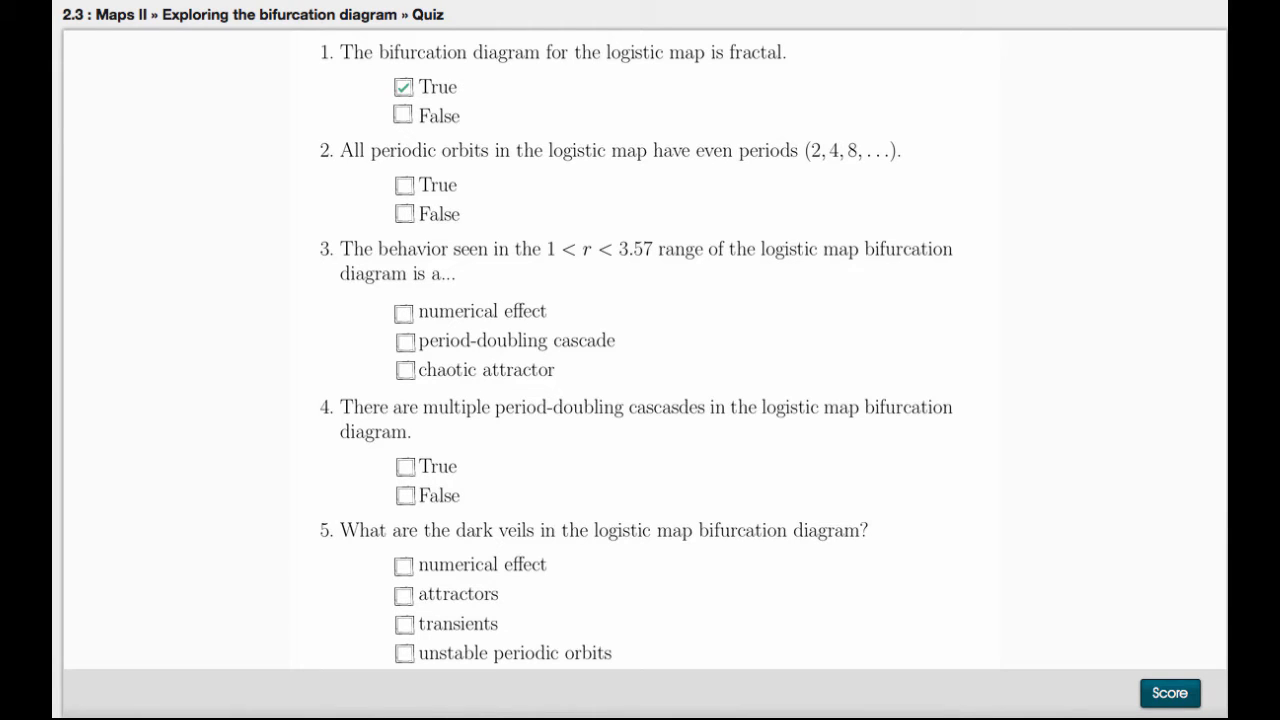
pyautogui.click(404, 213)
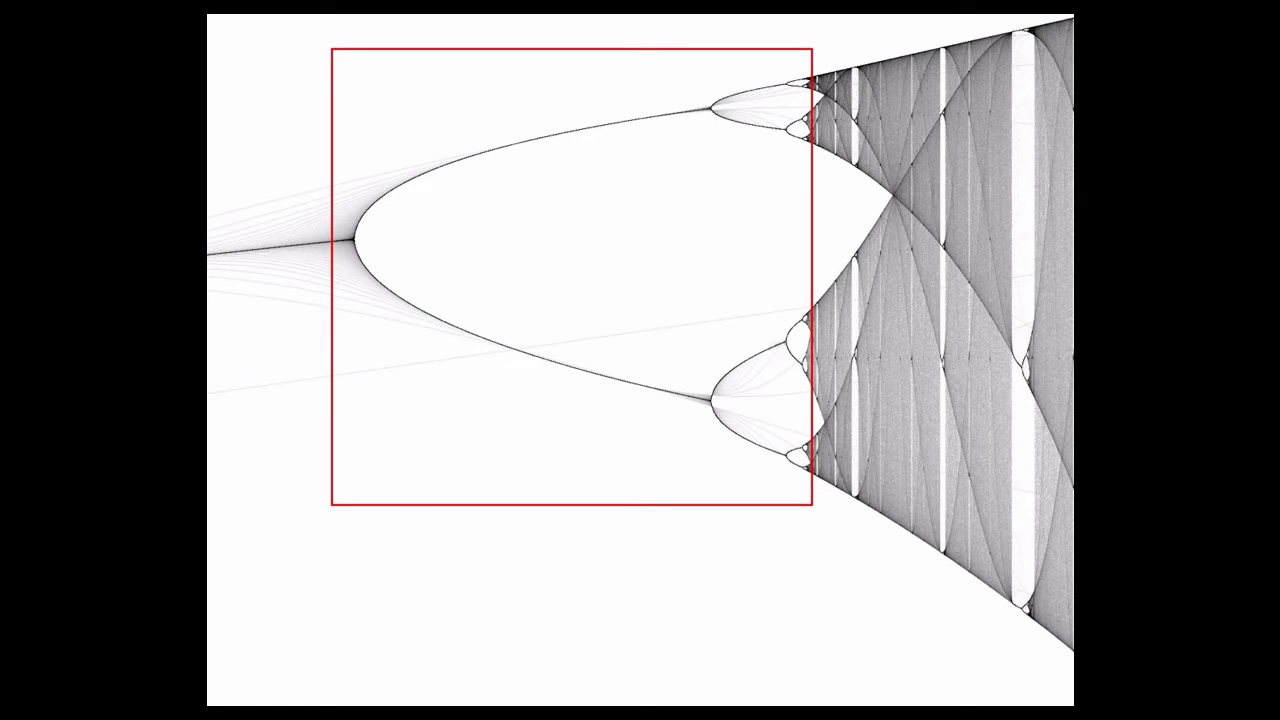
pyautogui.moveTo(709, 243)
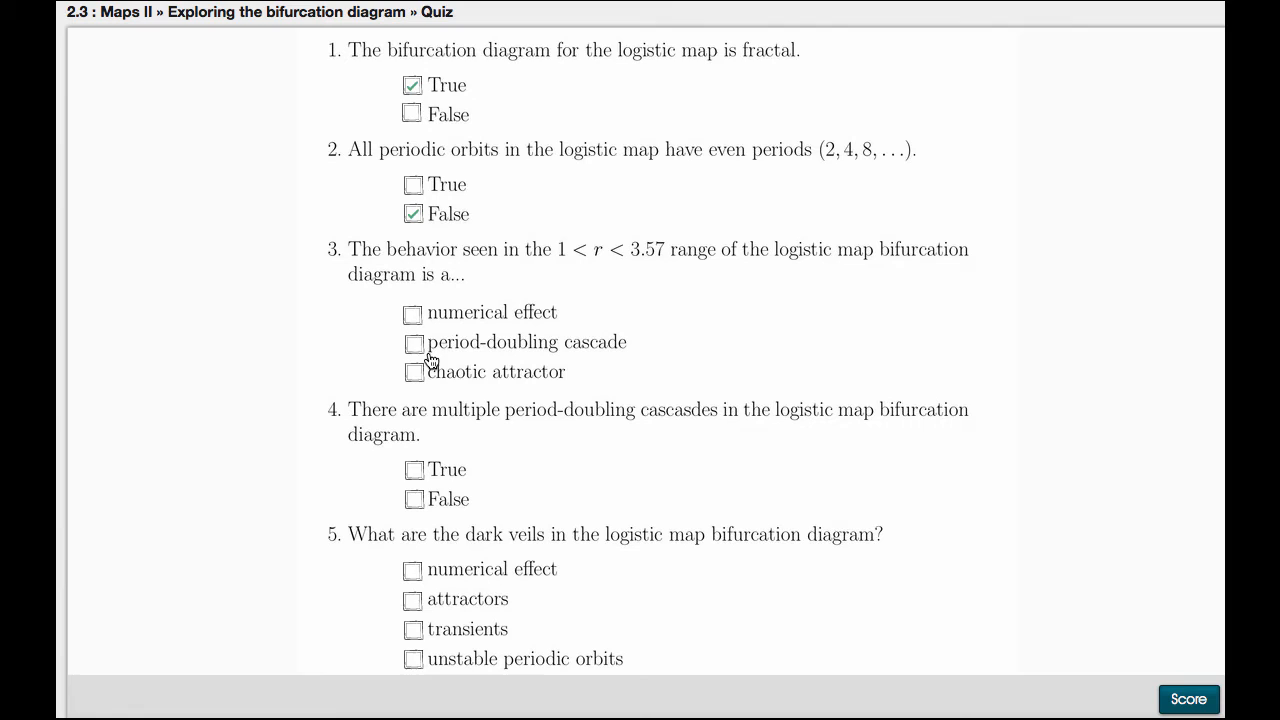
# Choose 'period-doubling cascade' for question 3 and mark question 4 True
pyautogui.click(412, 343)
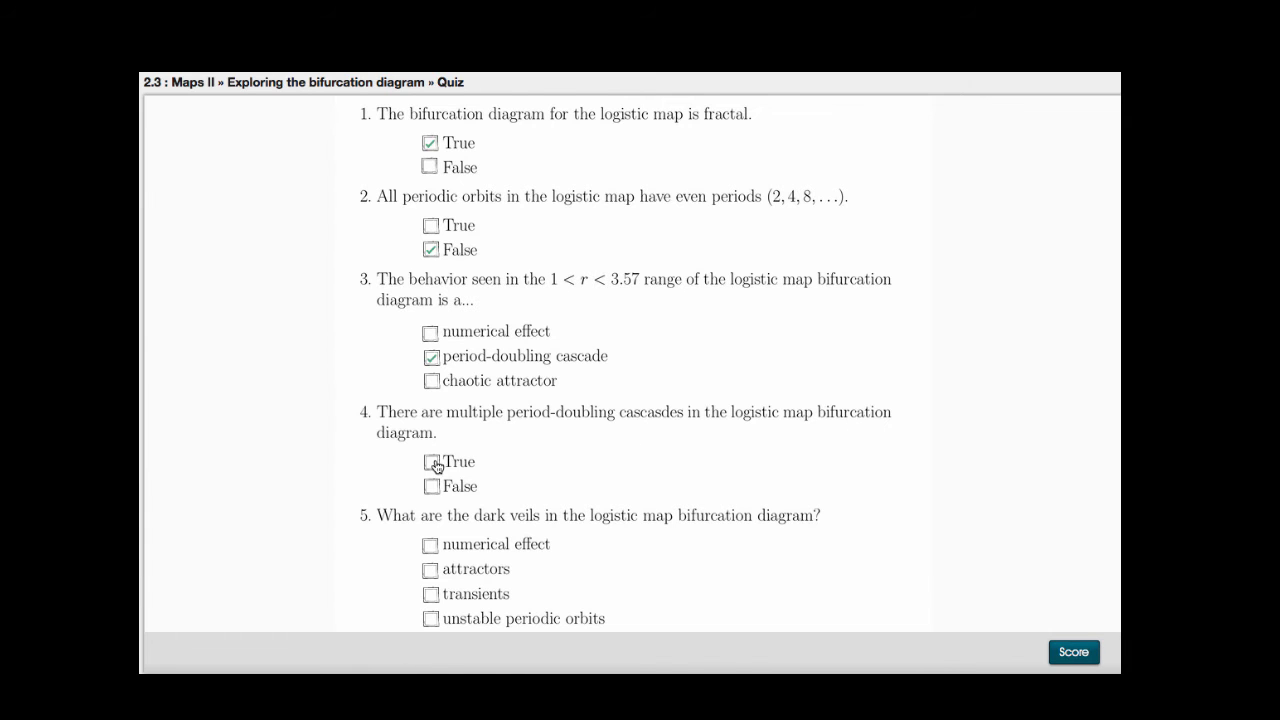
pyautogui.click(429, 462)
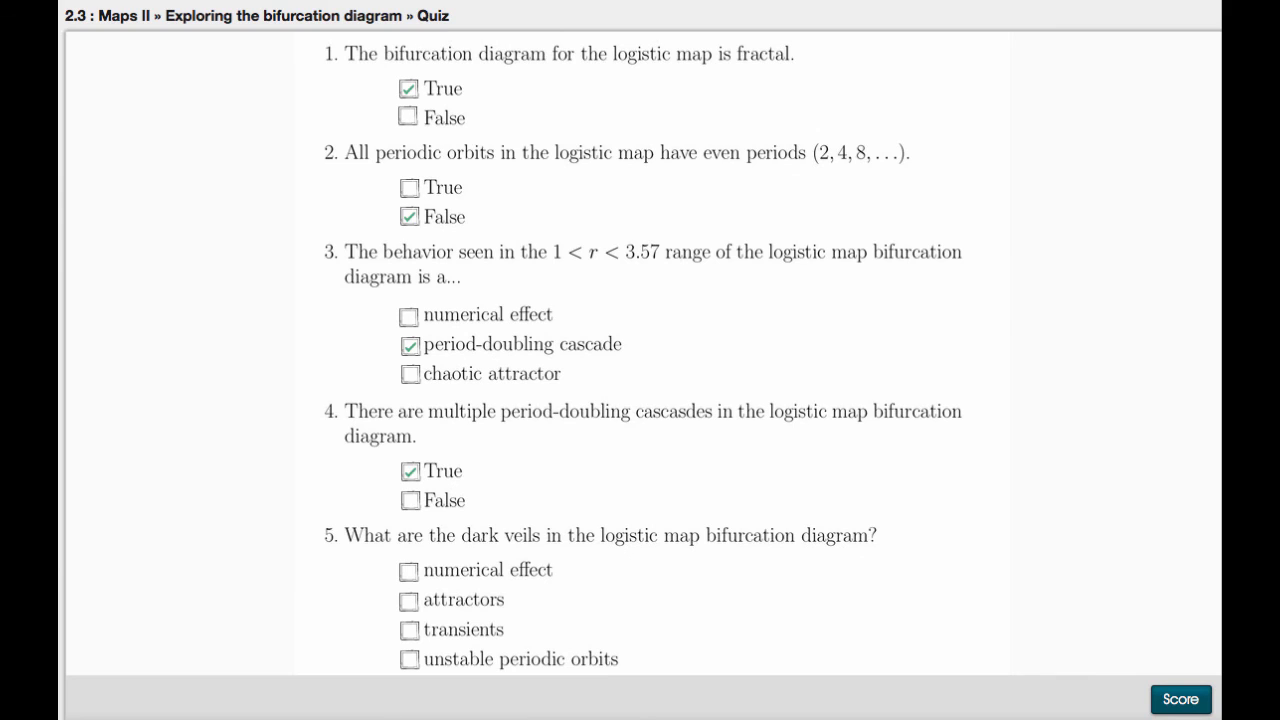
pyautogui.moveTo(1209, 650)
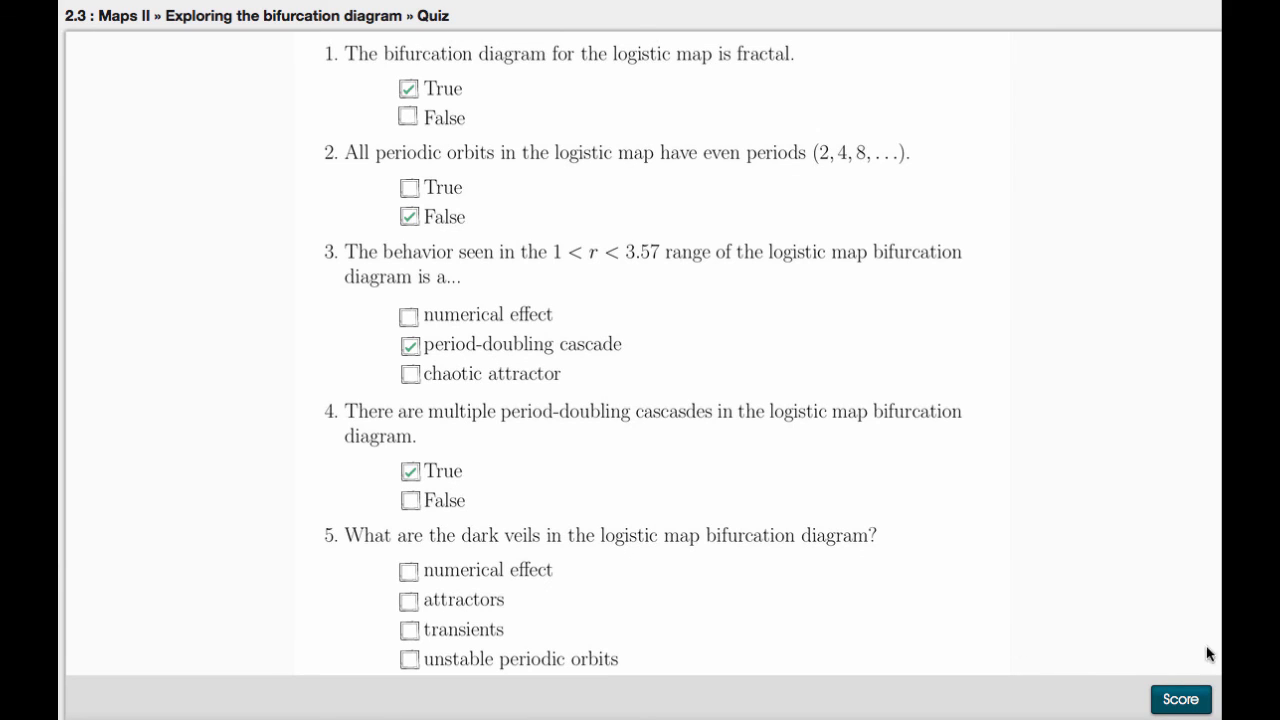